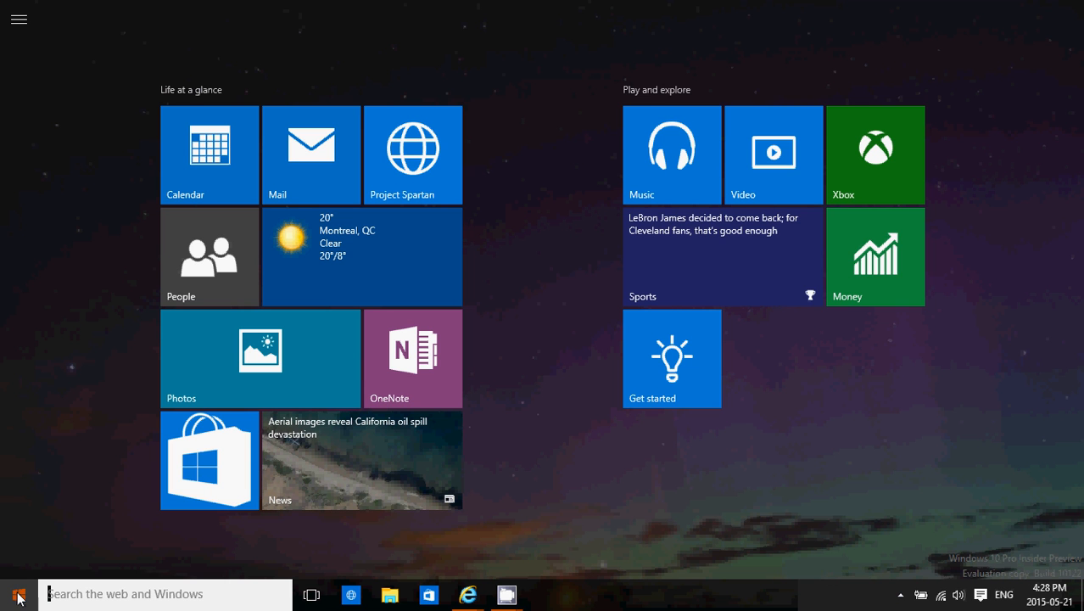
pyautogui.moveTo(92, 472)
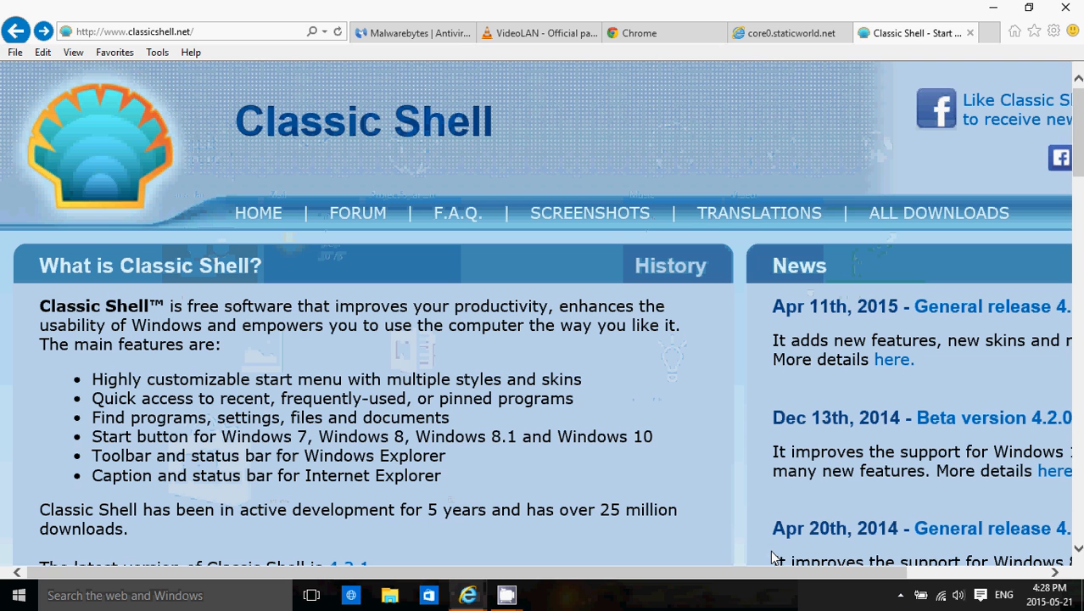
pyautogui.moveTo(682, 139)
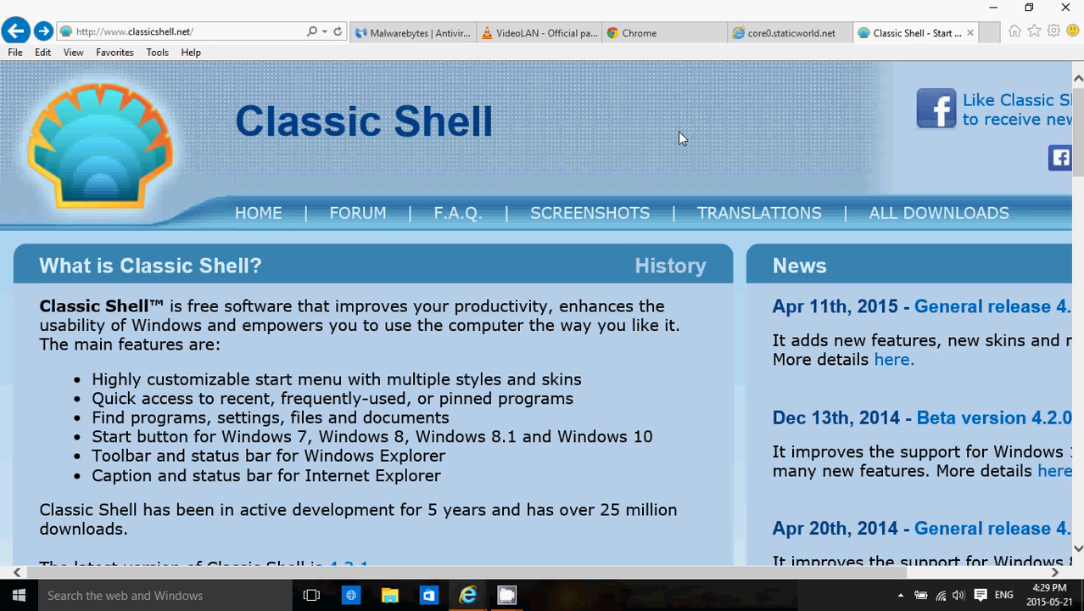
pyautogui.moveTo(590, 214)
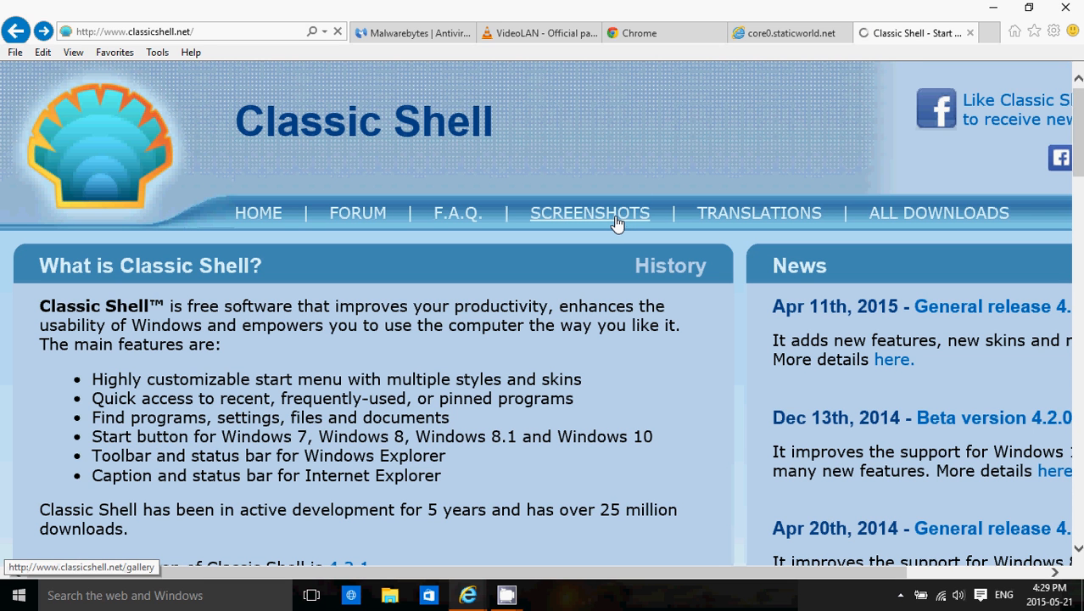
pyautogui.click(590, 214)
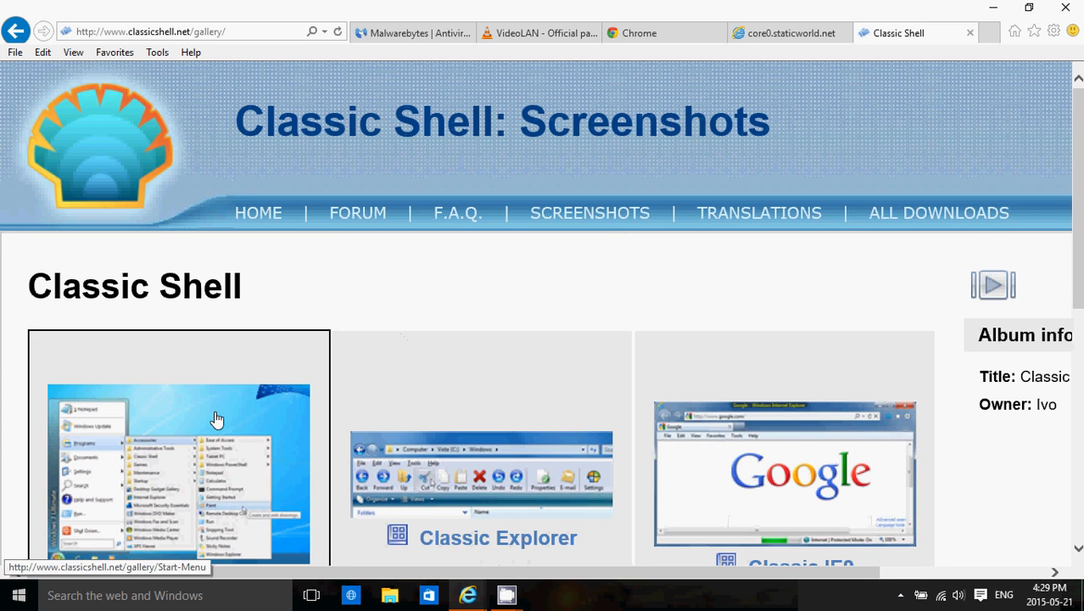
pyautogui.scroll(-3)
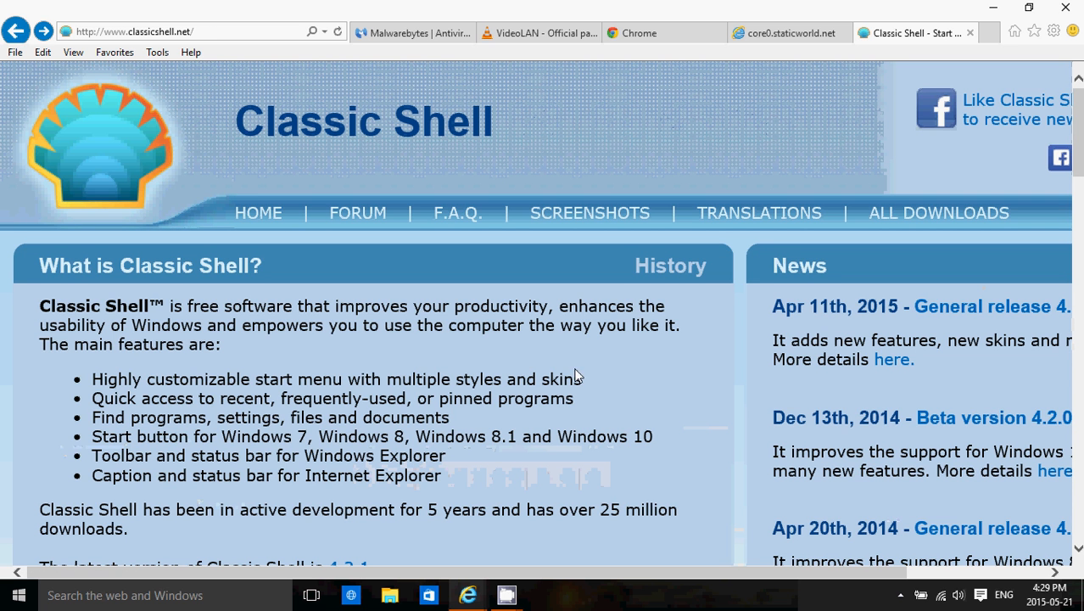
pyautogui.moveTo(709, 392)
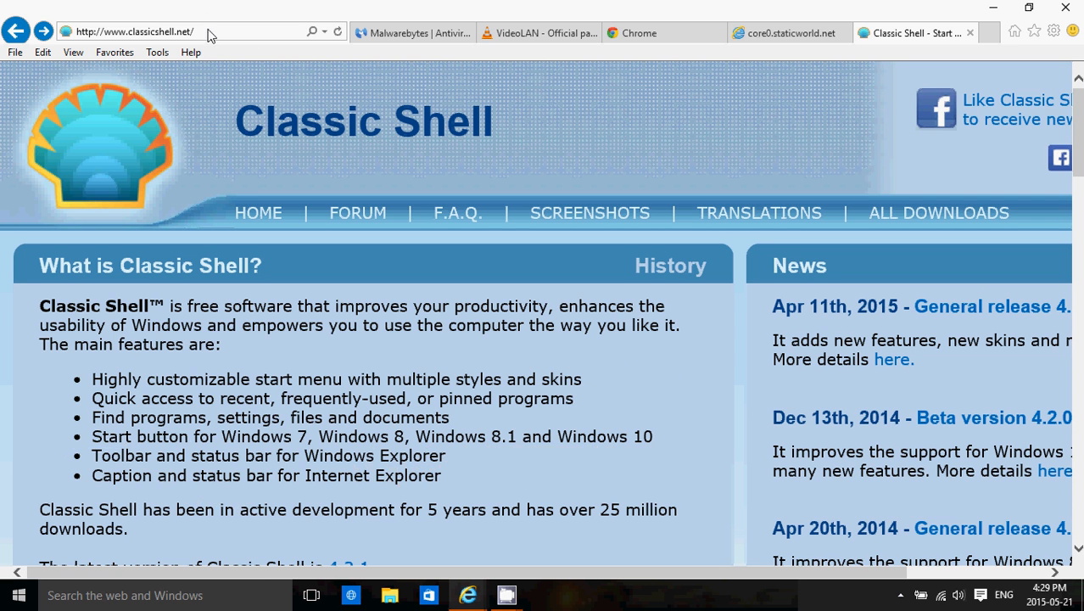
pyautogui.click(132, 30)
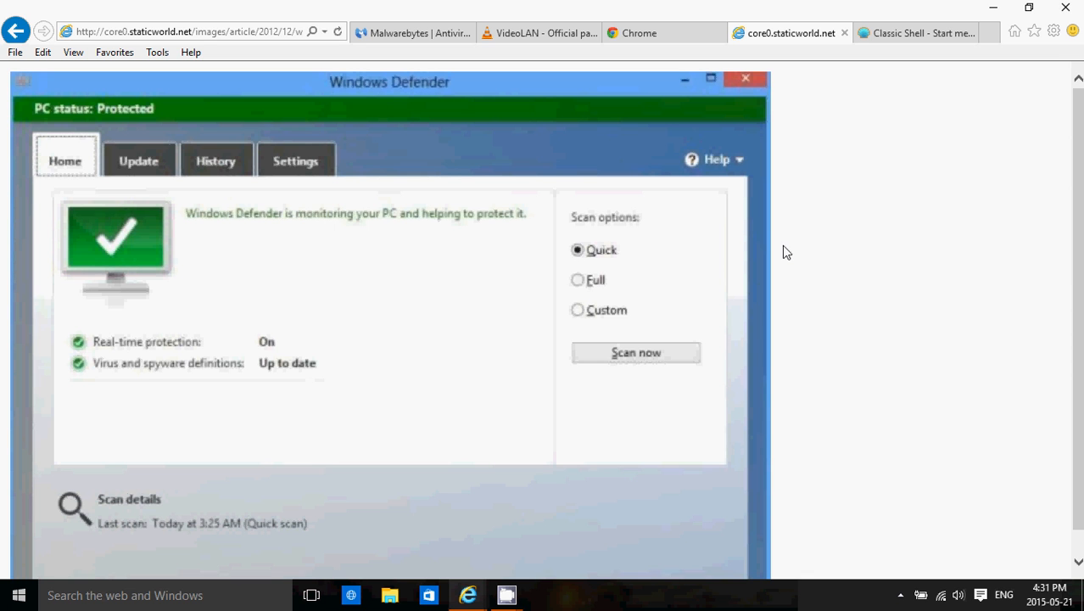
pyautogui.moveTo(394, 299)
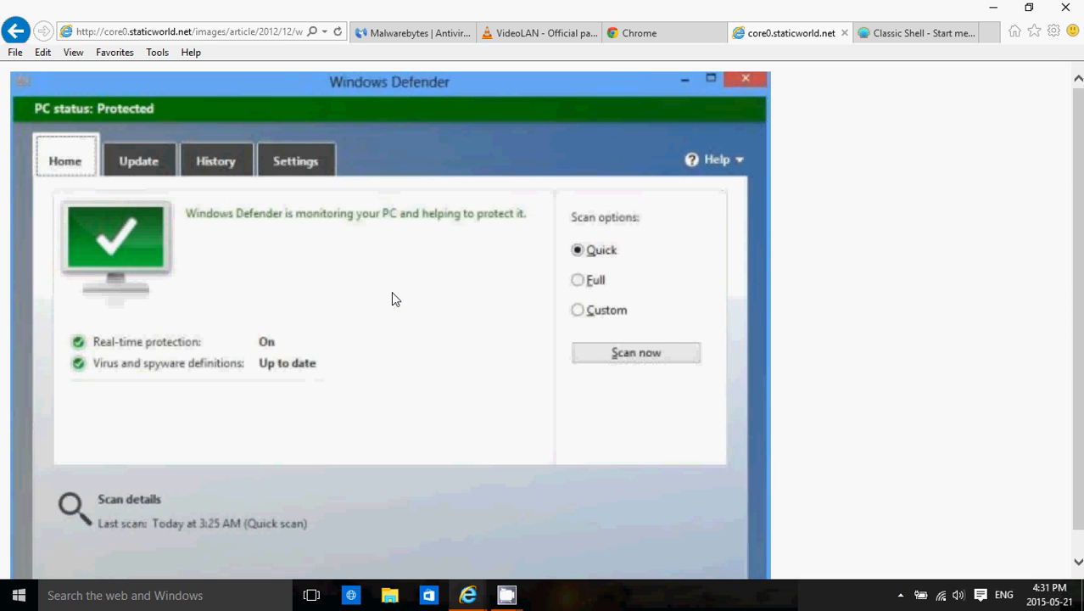
pyautogui.moveTo(394, 10)
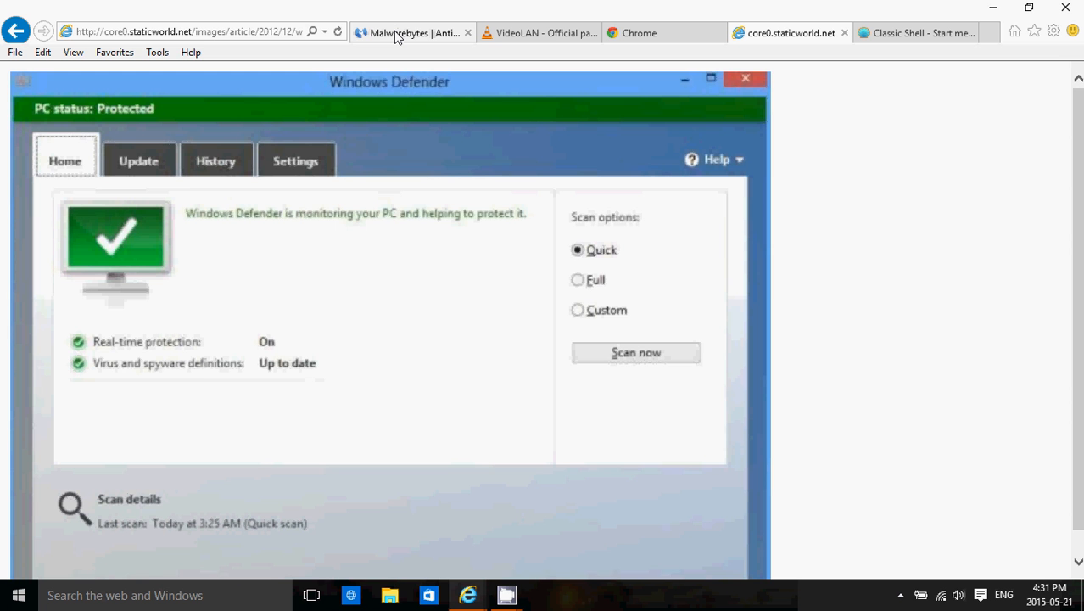
# Review the Malwarebytes Free vs Premium anti-malware comparison, then move on to the VLC tab.
pyautogui.click(414, 33)
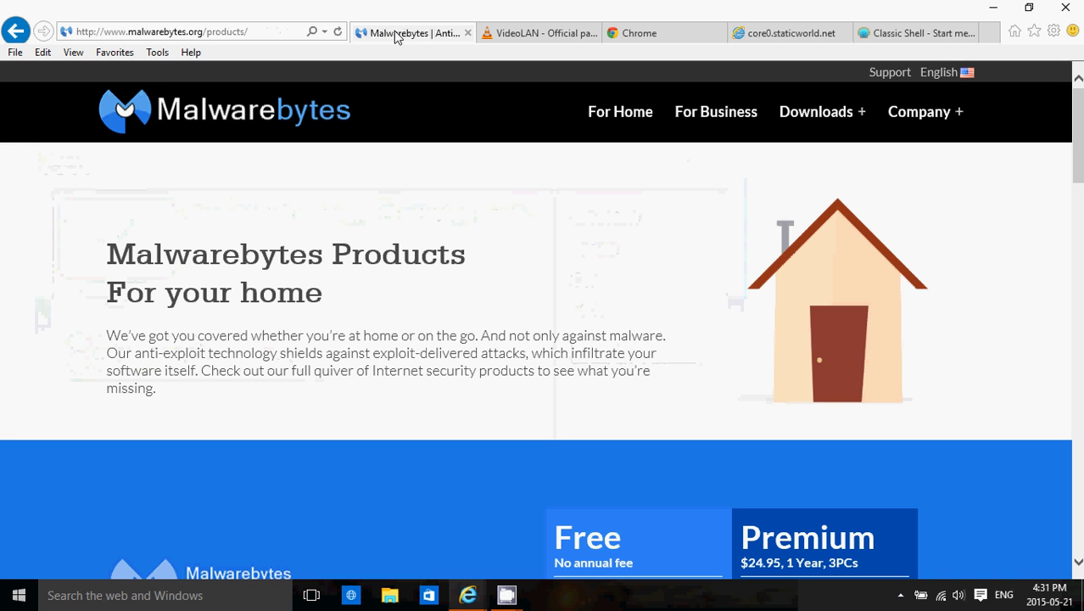
pyautogui.moveTo(566, 216)
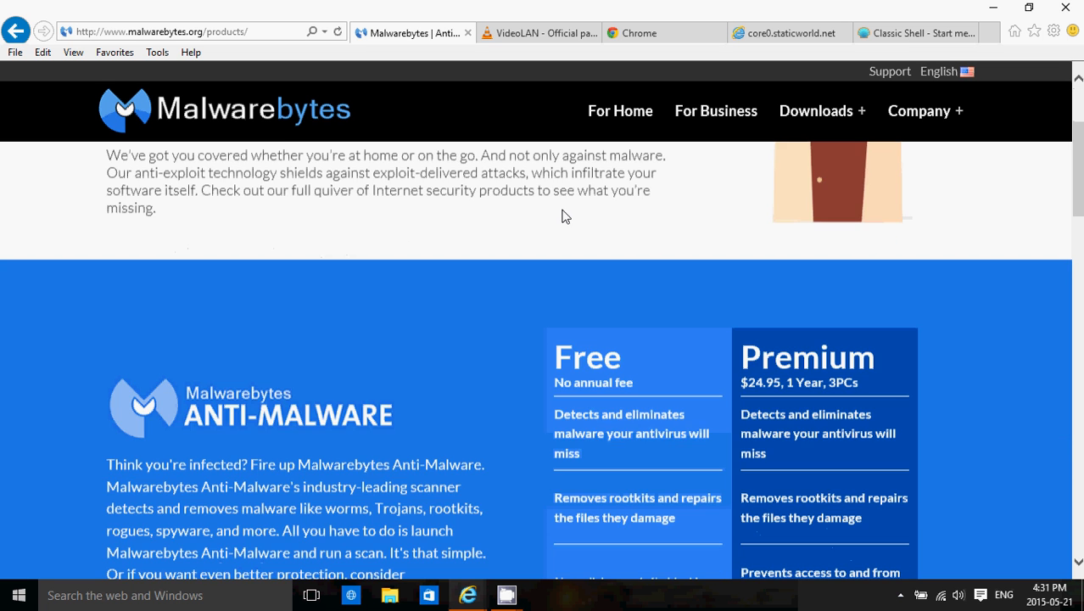
pyautogui.scroll(-3)
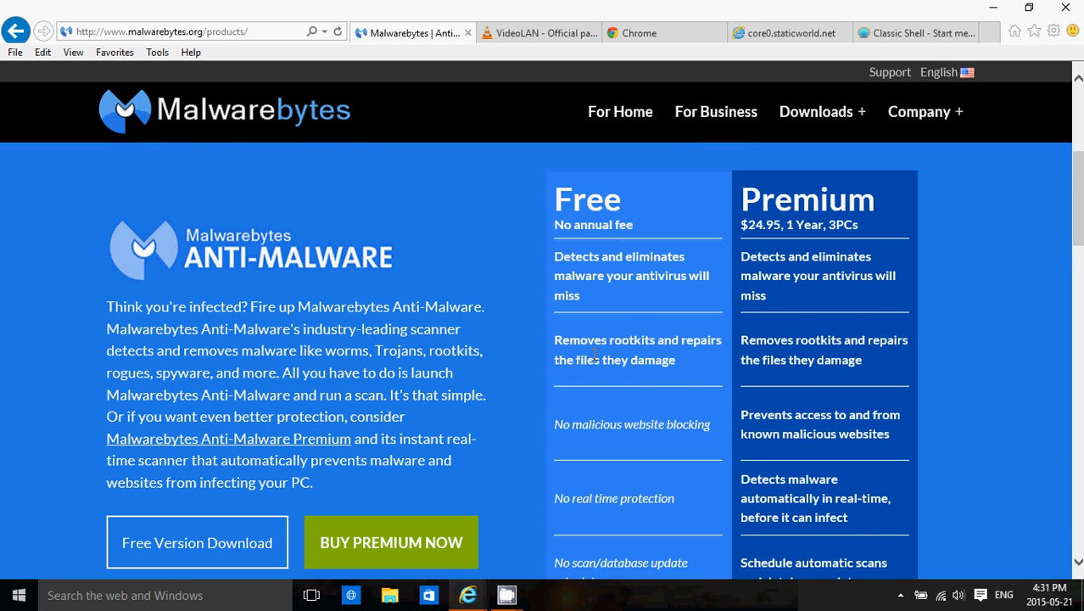
pyautogui.scroll(-3)
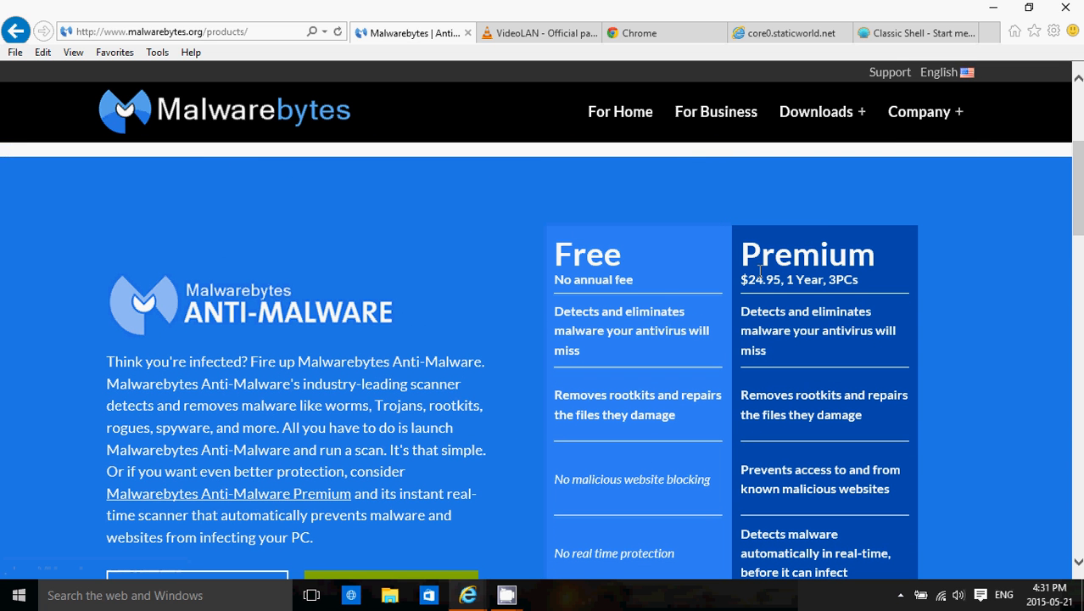
pyautogui.moveTo(931, 346)
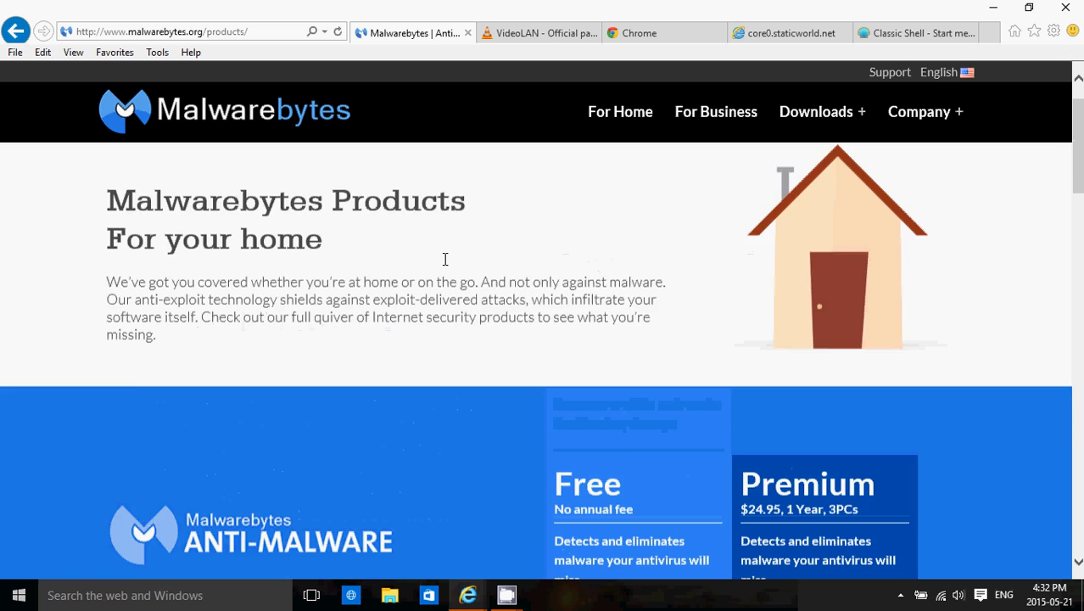
pyautogui.scroll(-3)
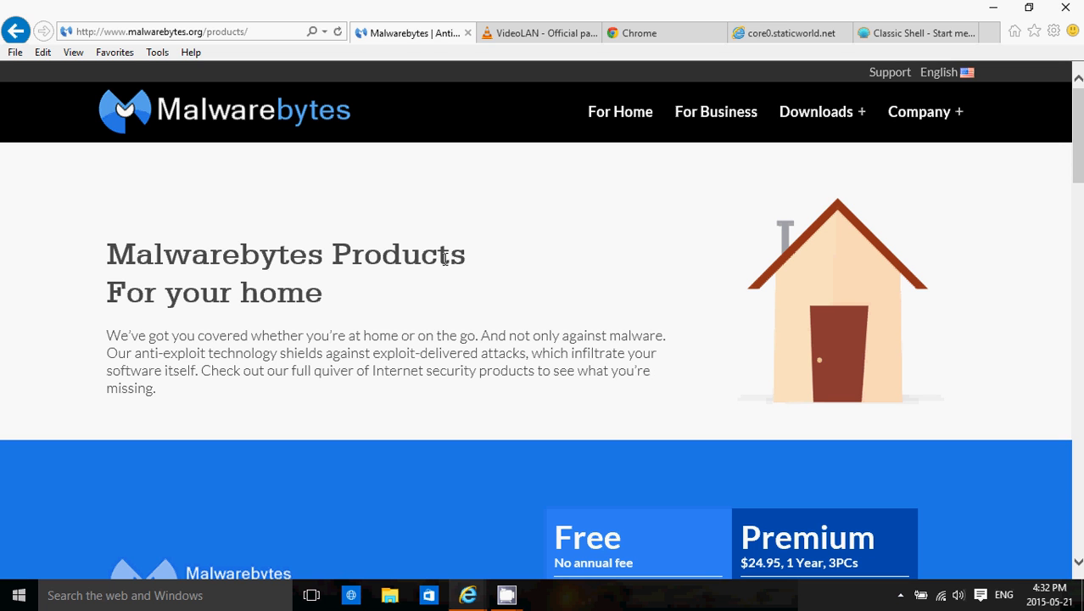
pyautogui.moveTo(174, 7)
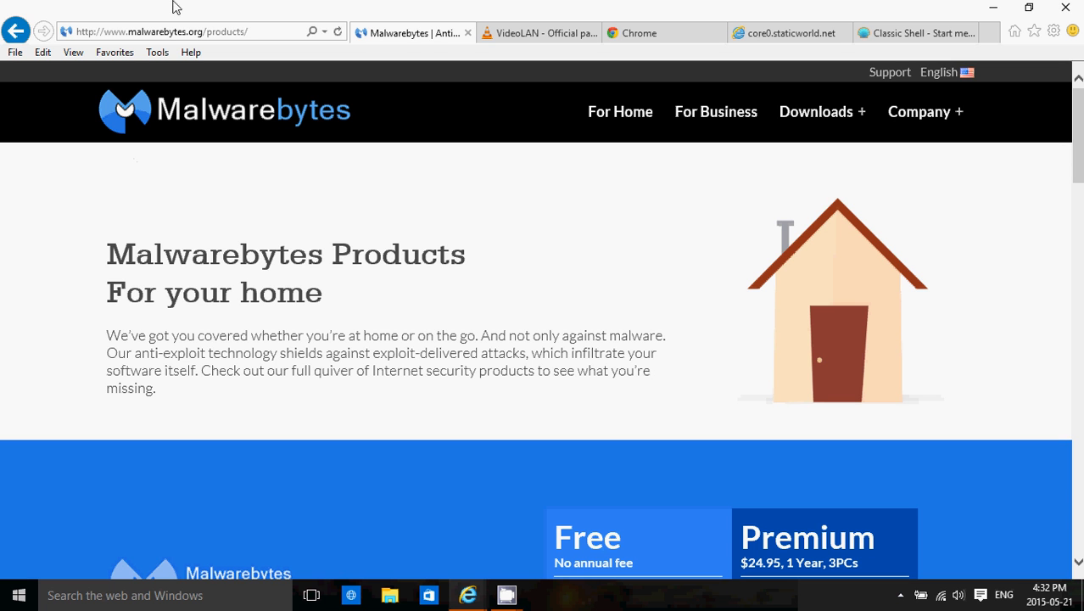
pyautogui.moveTo(541, 217)
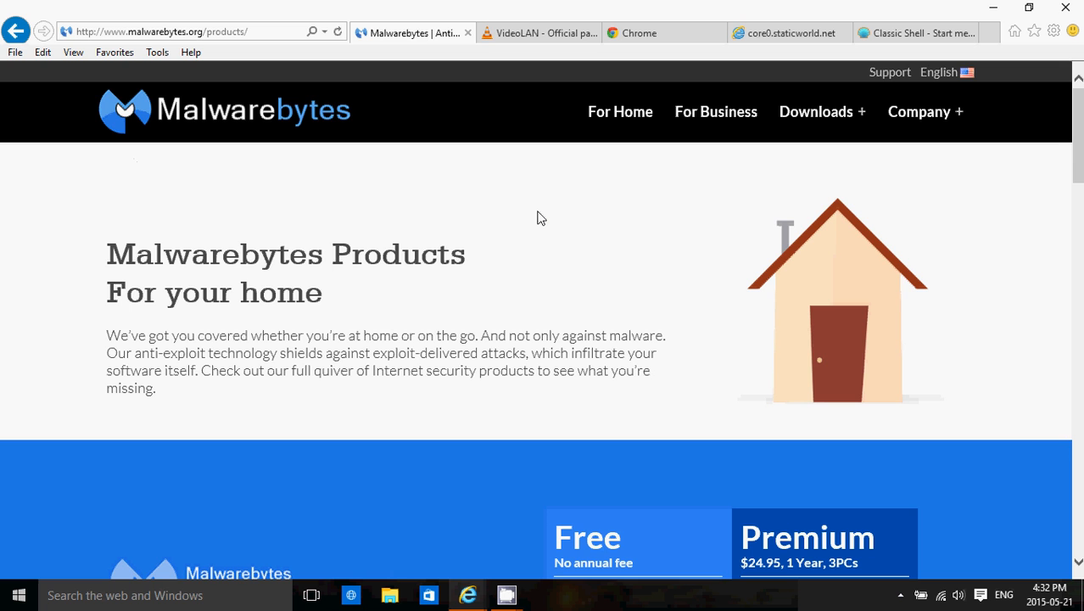
pyautogui.click(539, 33)
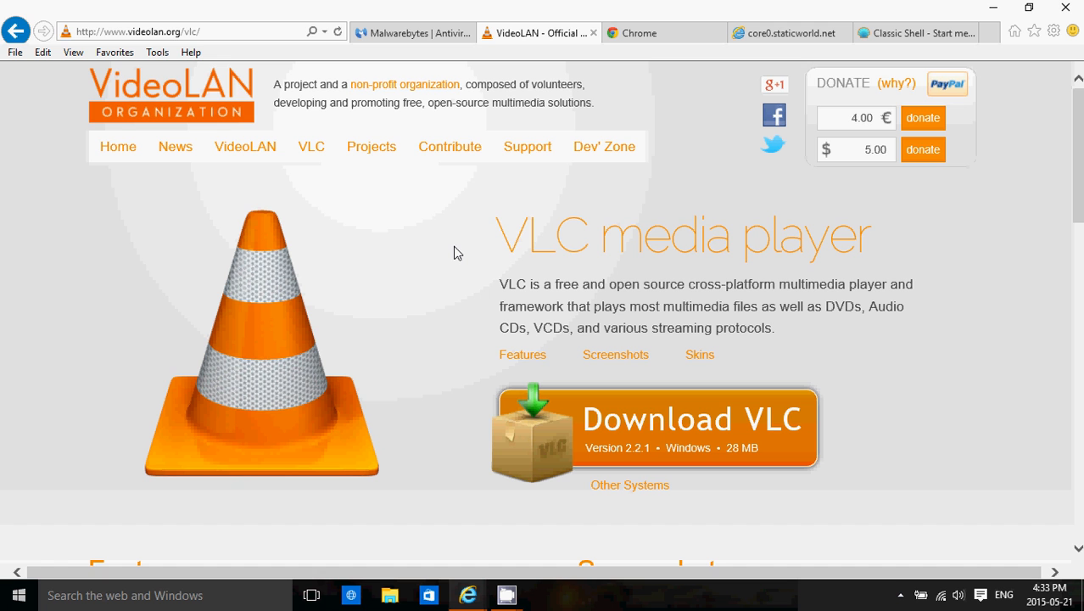
pyautogui.moveTo(210, 44)
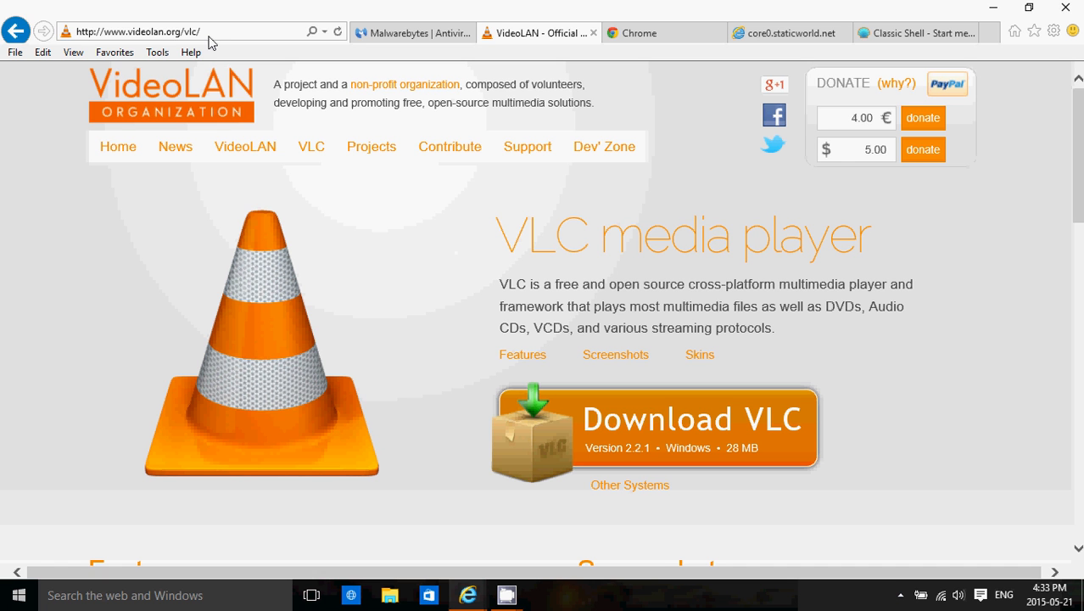
pyautogui.click(136, 31)
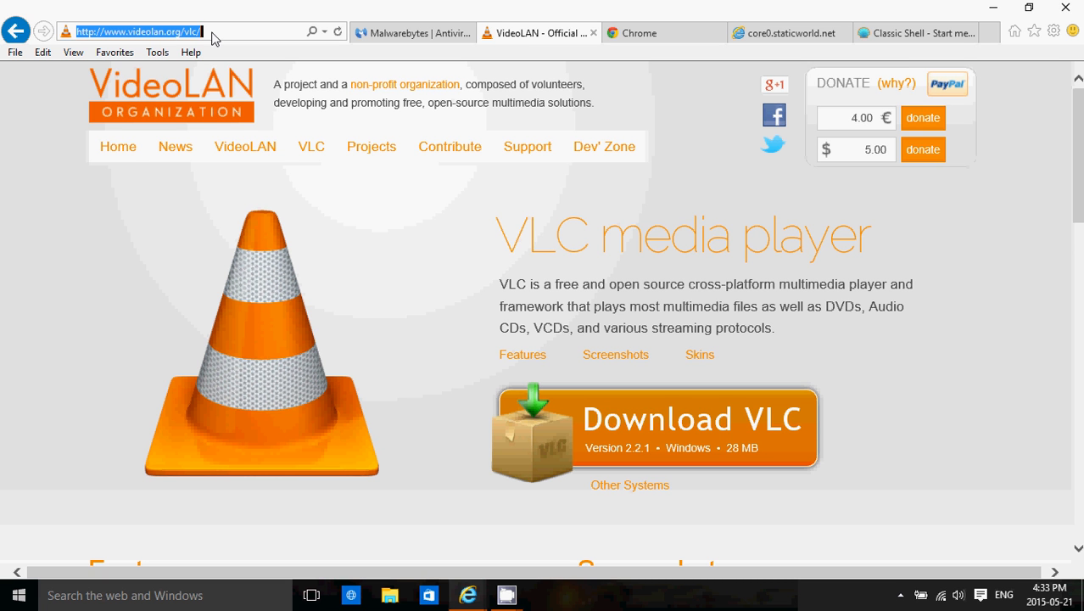
pyautogui.moveTo(536, 59)
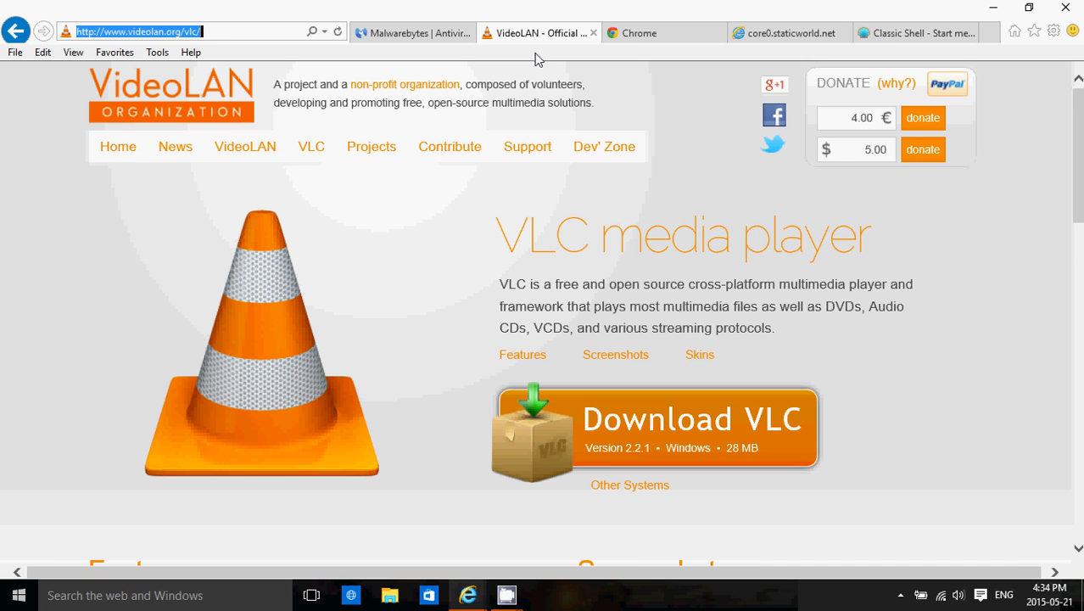
pyautogui.moveTo(410, 332)
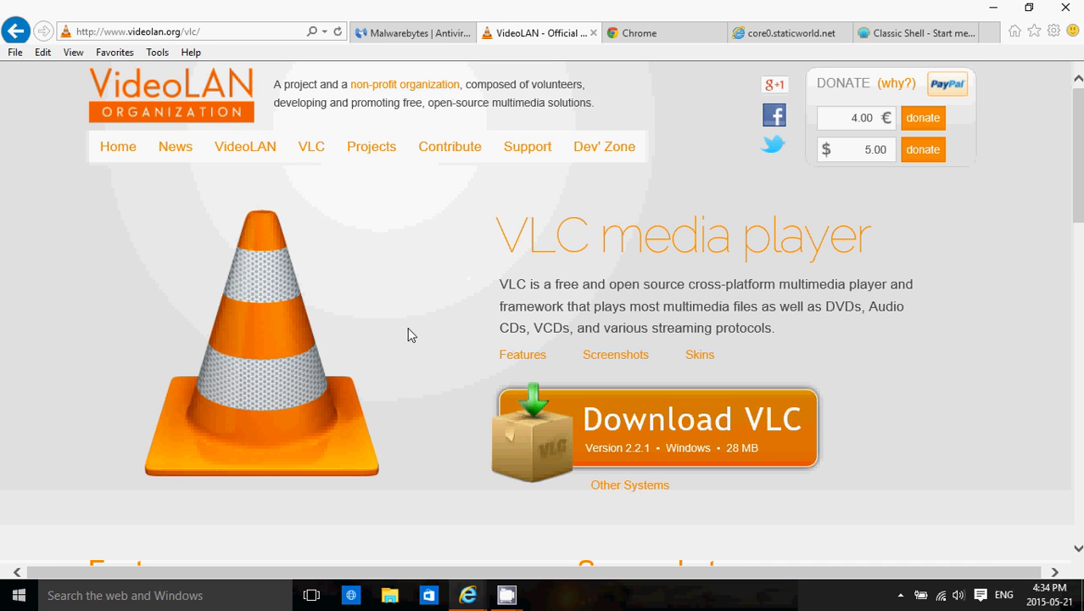
pyautogui.moveTo(651, 25)
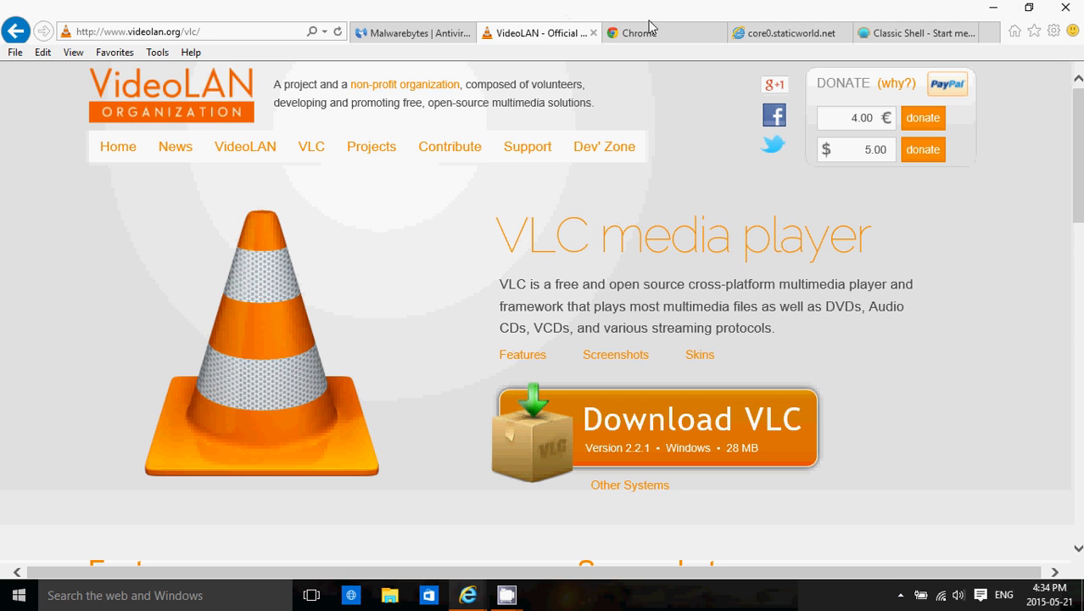
# Switch to the Google Chrome download page tab.
pyautogui.click(661, 32)
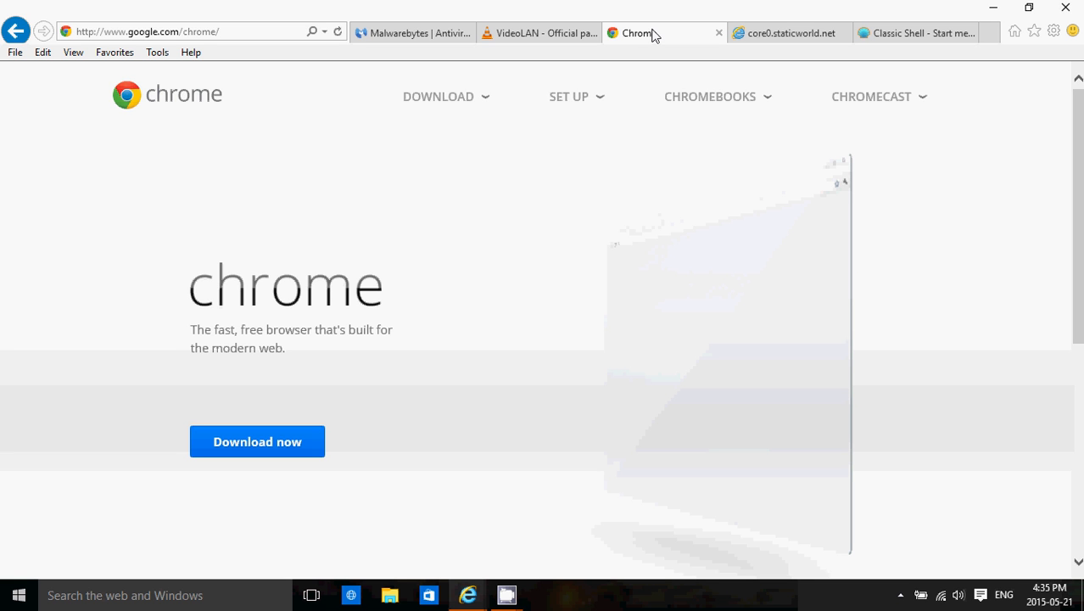
pyautogui.click(916, 34)
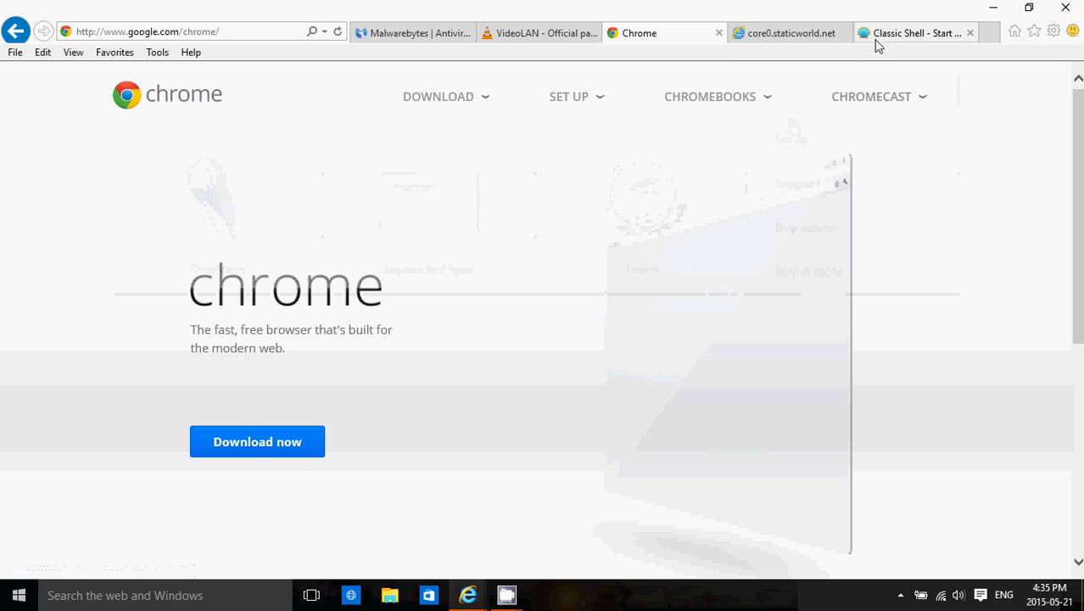
pyautogui.click(916, 32)
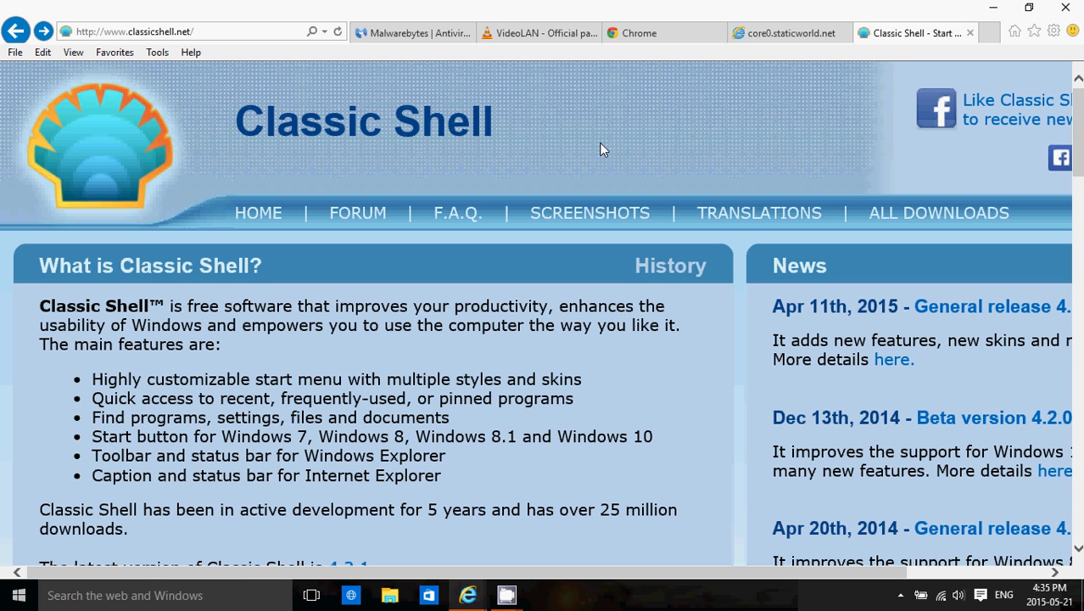
pyautogui.click(412, 32)
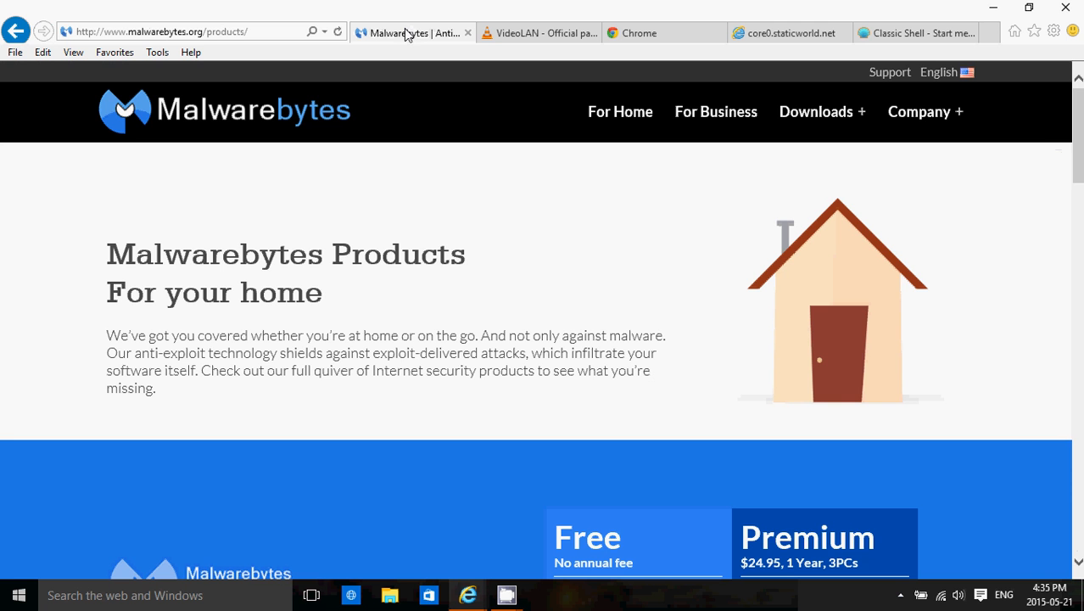
pyautogui.moveTo(498, 224)
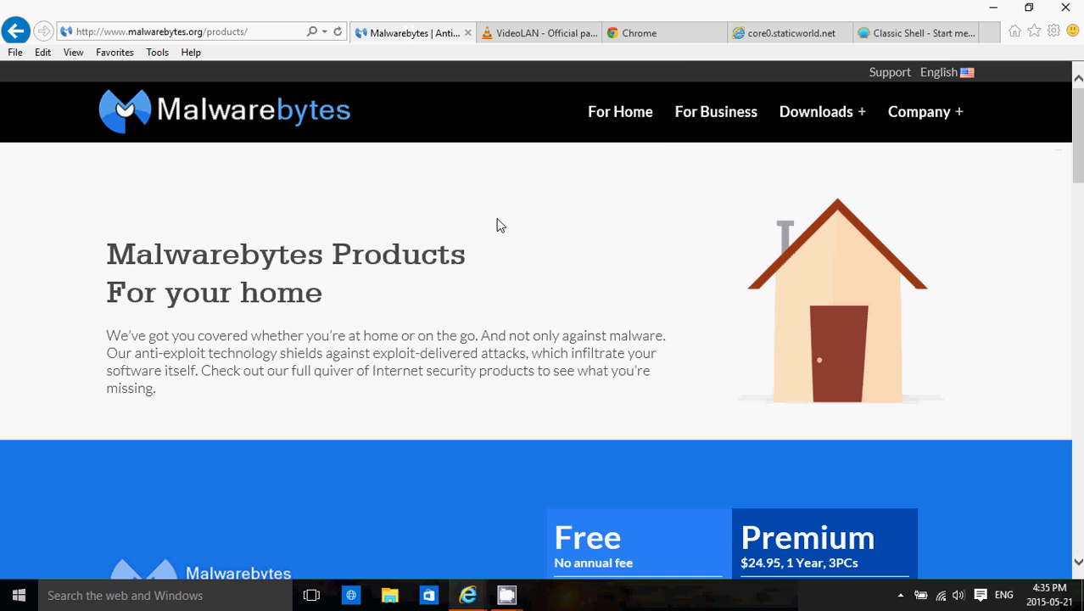
pyautogui.moveTo(783, 33)
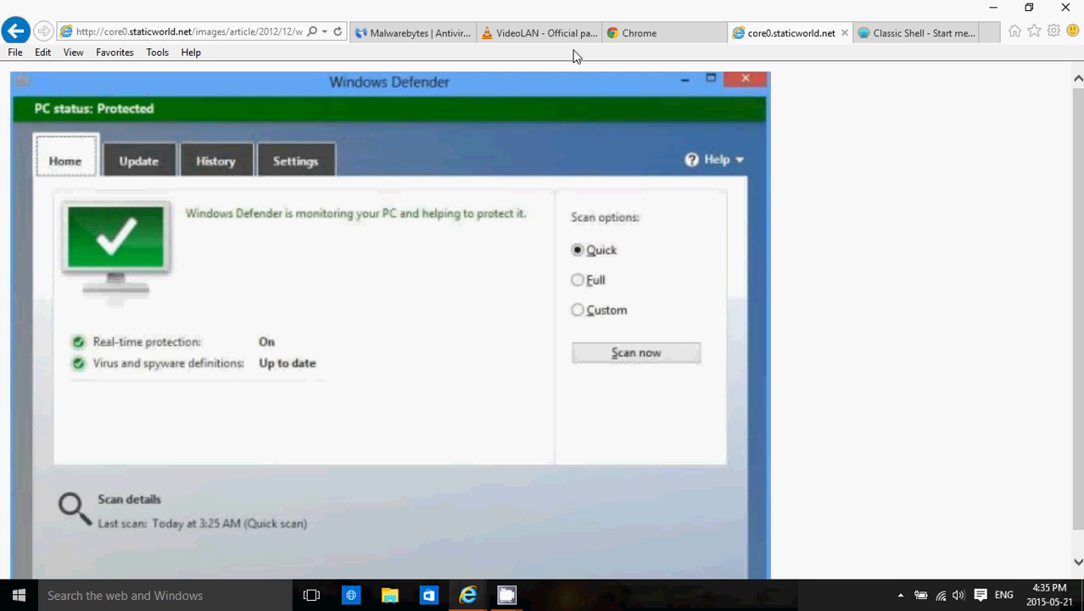
pyautogui.click(540, 34)
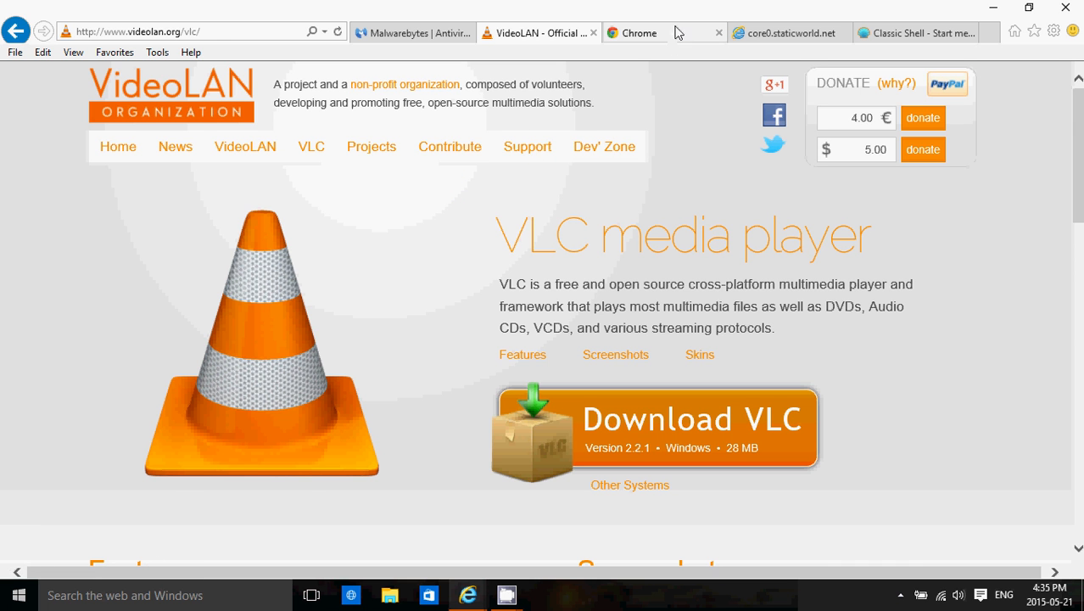
pyautogui.click(661, 33)
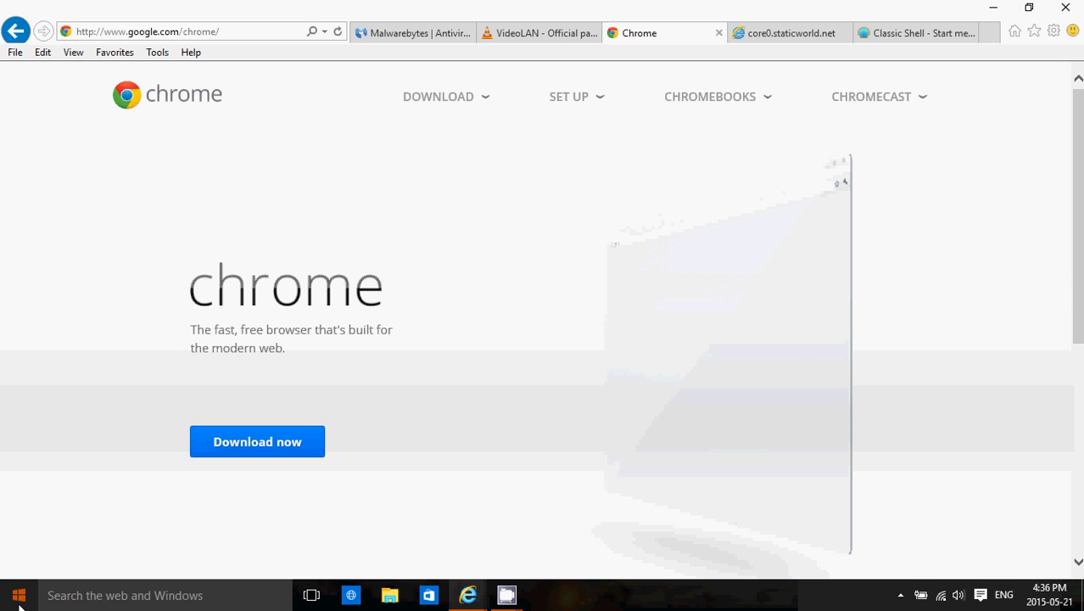
# Bring up the Windows Start screen with its live tiles.
pyautogui.click(19, 594)
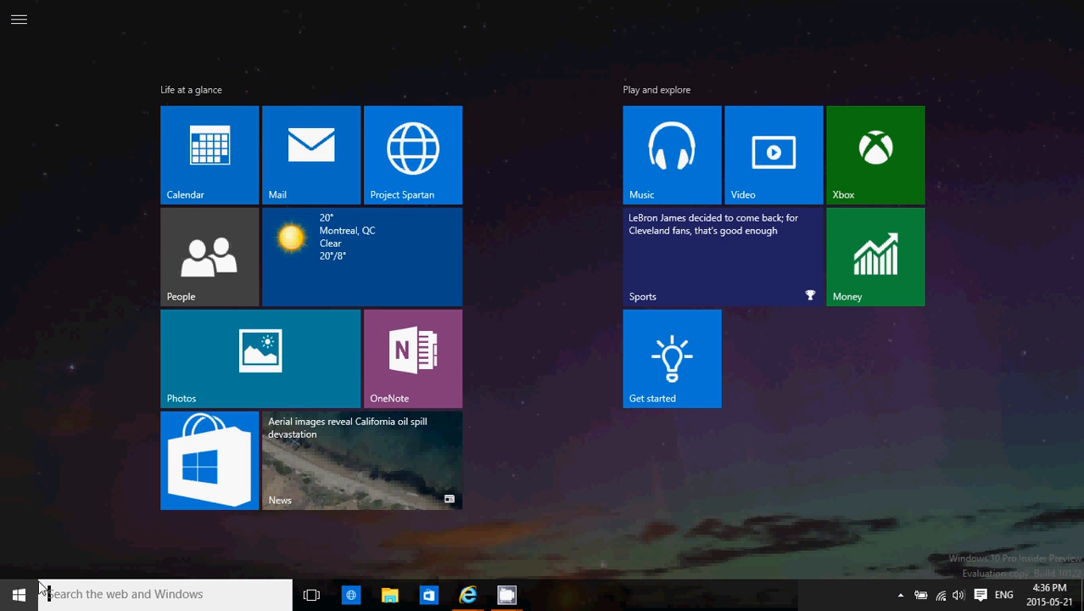
pyautogui.moveTo(536, 567)
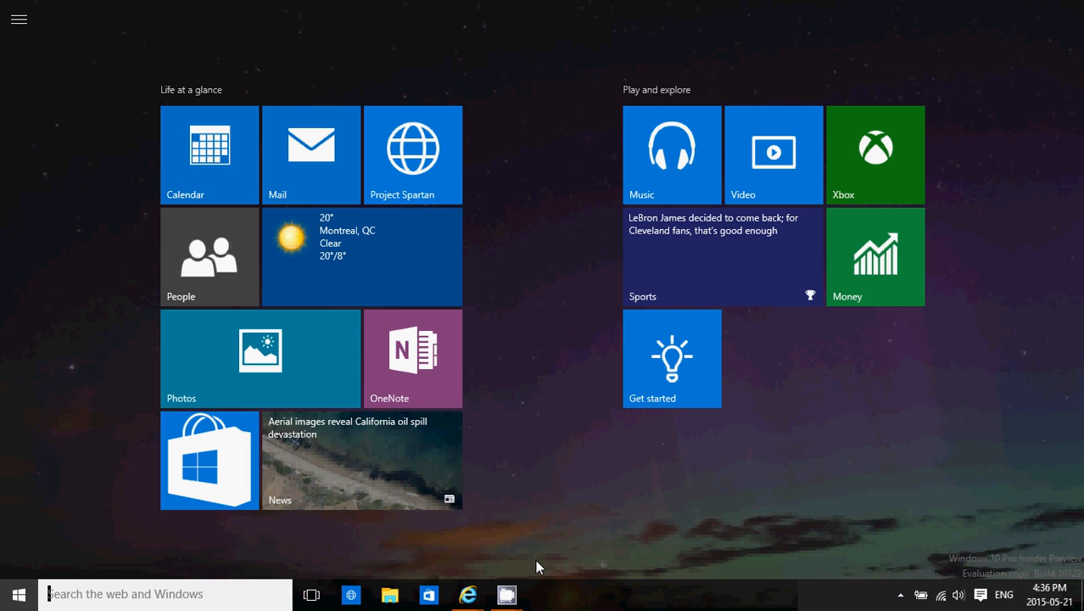
pyautogui.moveTo(458, 563)
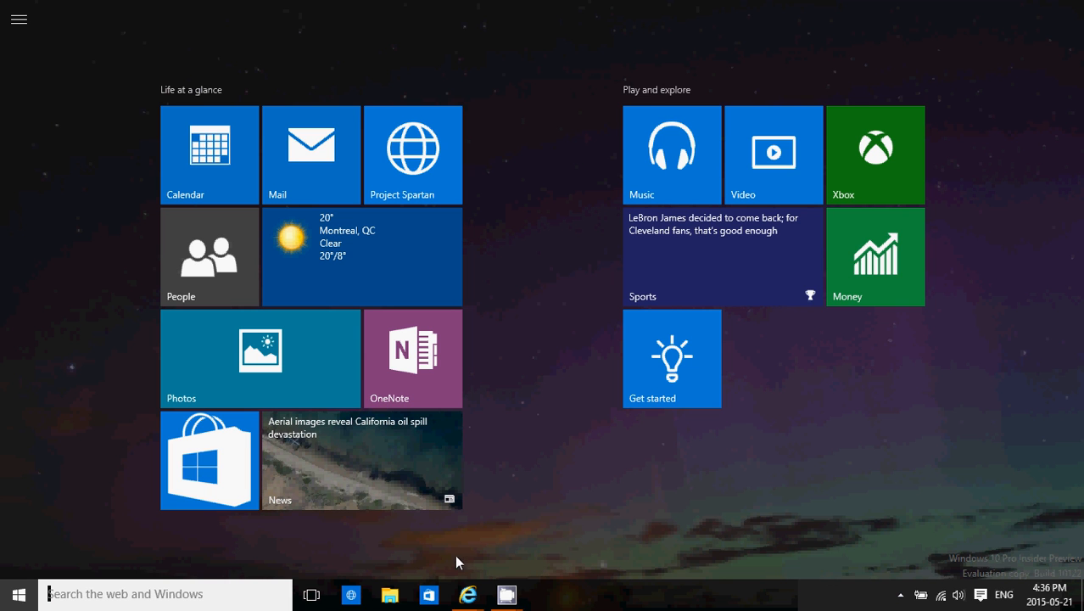